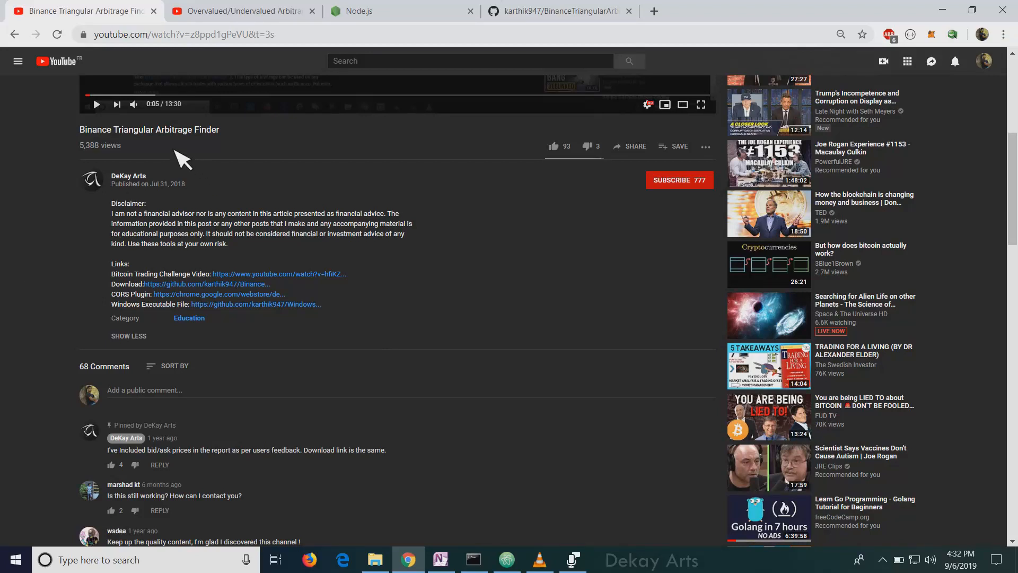
pyautogui.moveTo(260, 143)
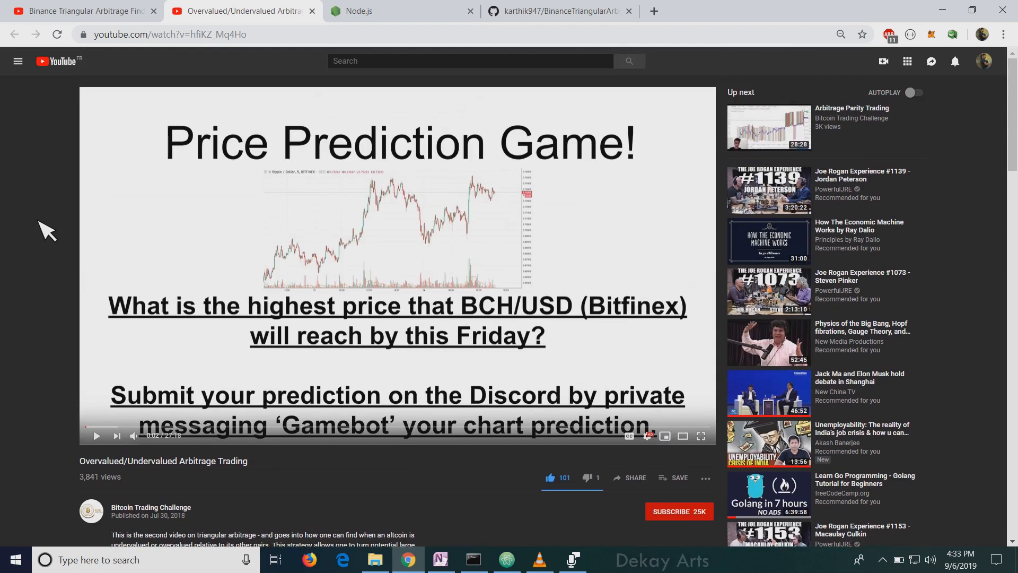
# - Scroll the YouTube arbitrage video page to reveal its description and comments
pyautogui.scroll(-3)
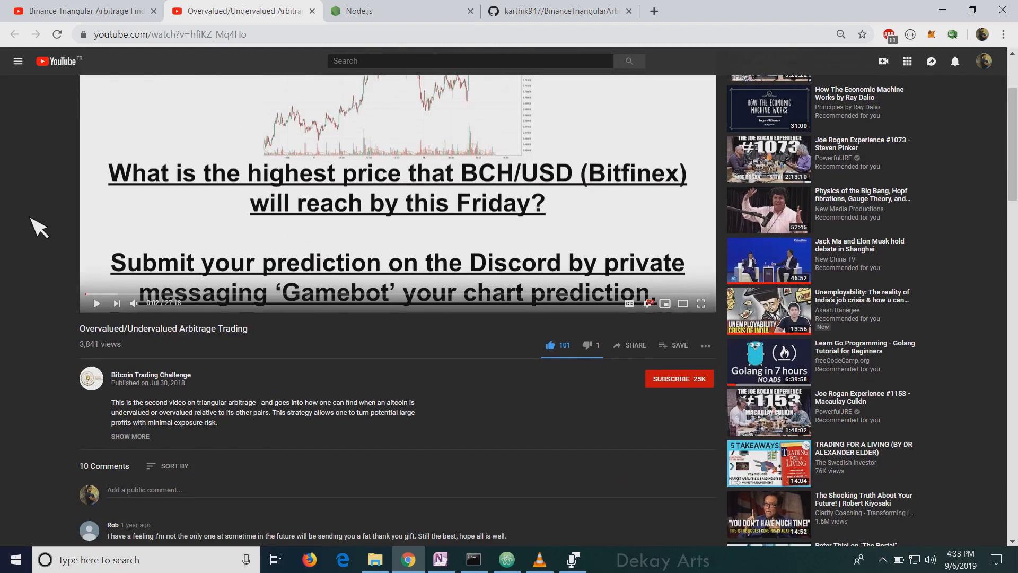
pyautogui.moveTo(368, 158)
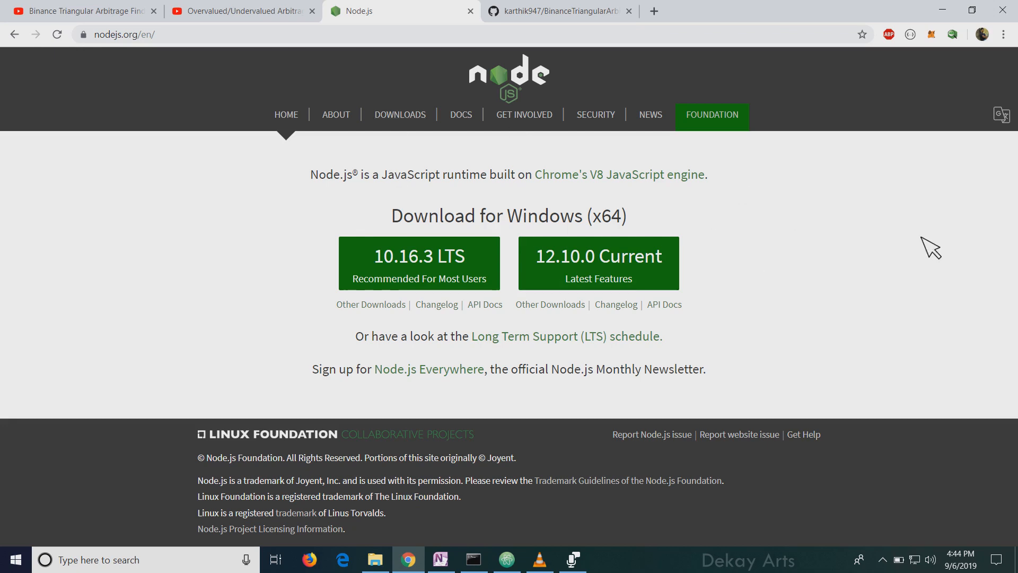
pyautogui.moveTo(271, 44)
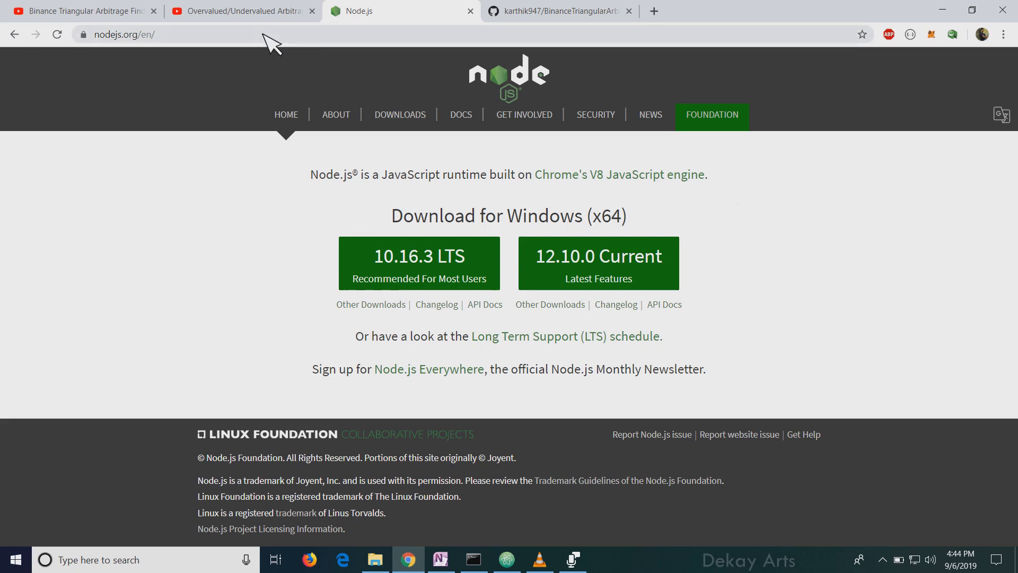
pyautogui.moveTo(610, 289)
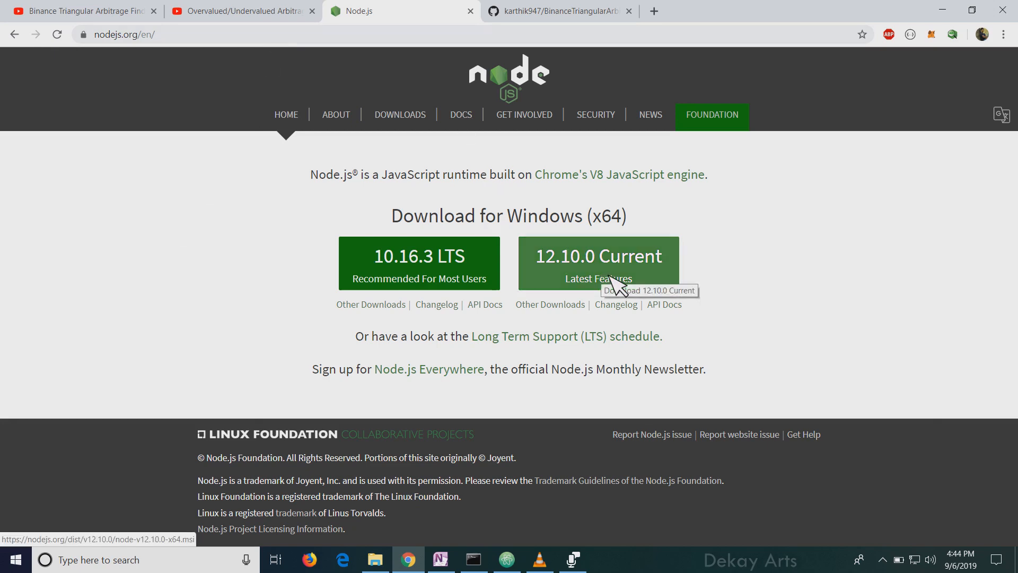
# - Browse the BinanceTriangularArbitrage_v2 GitHub files, then bring up the project folder's Command Prompt
pyautogui.click(558, 11)
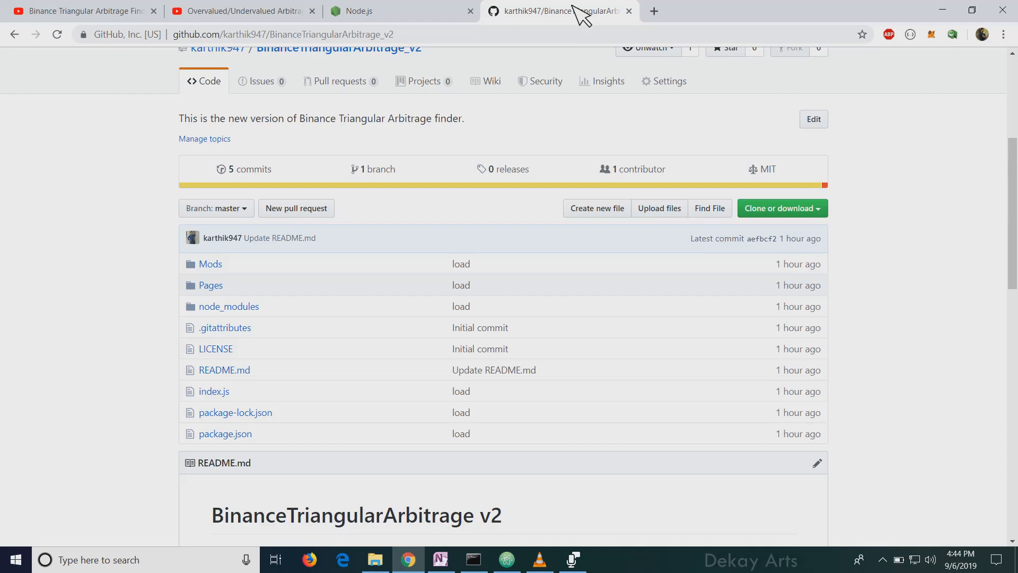
pyautogui.scroll(-3)
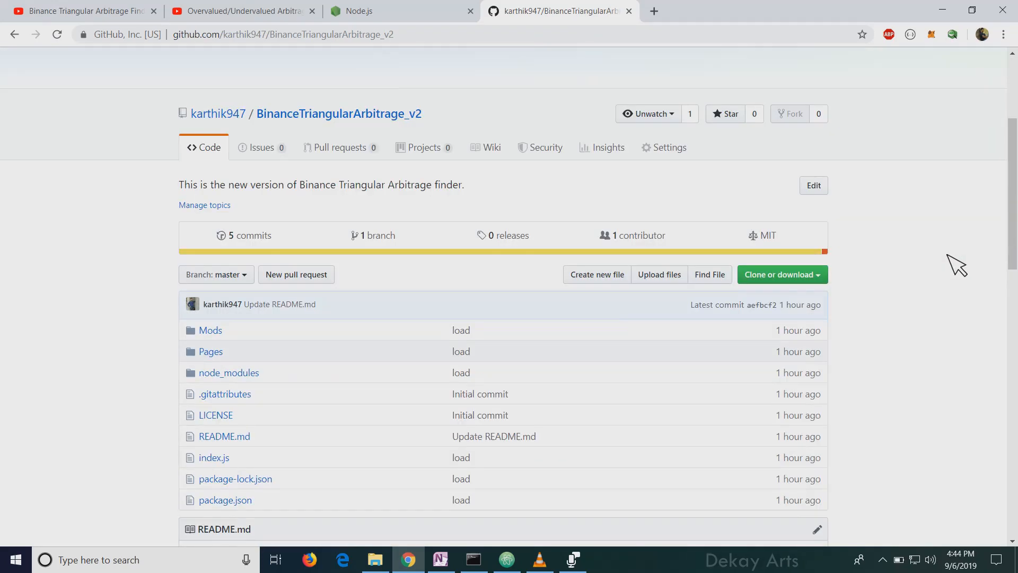
pyautogui.click(778, 274)
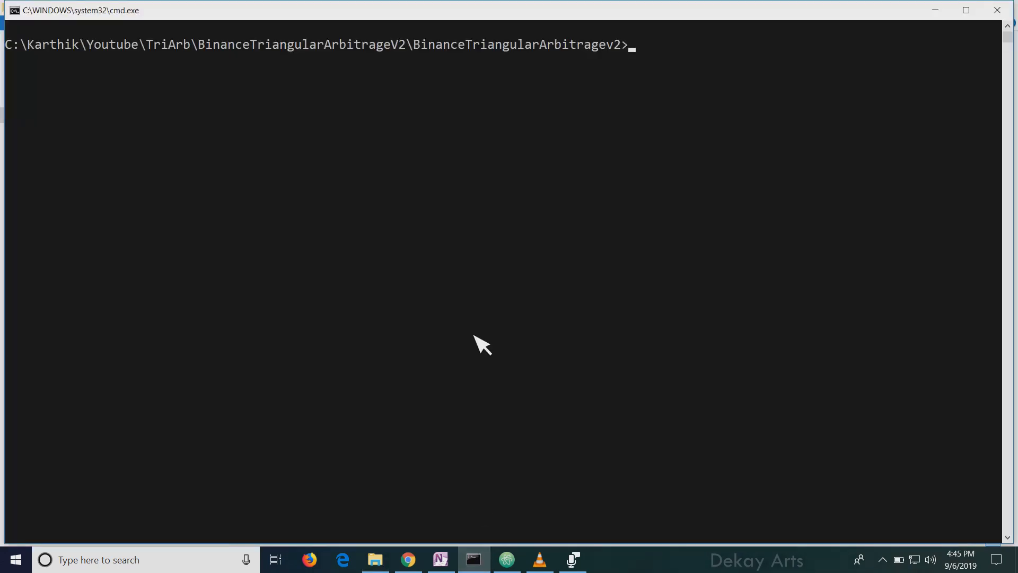
# - Launch the scanner with 'node index.js' and let setup finish on 127.0.0.1:3000
pyautogui.write('node')
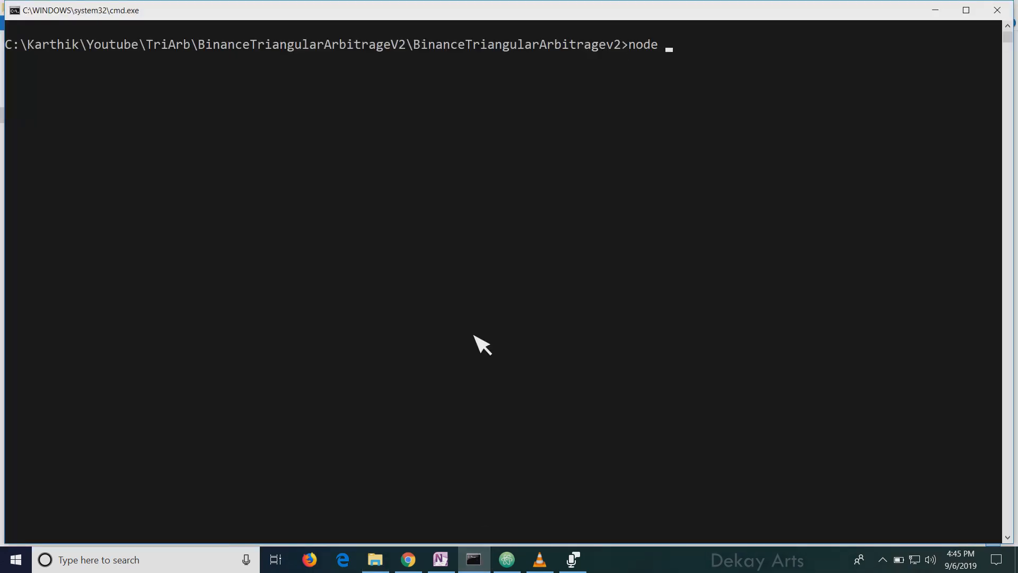
pyautogui.write('index.')
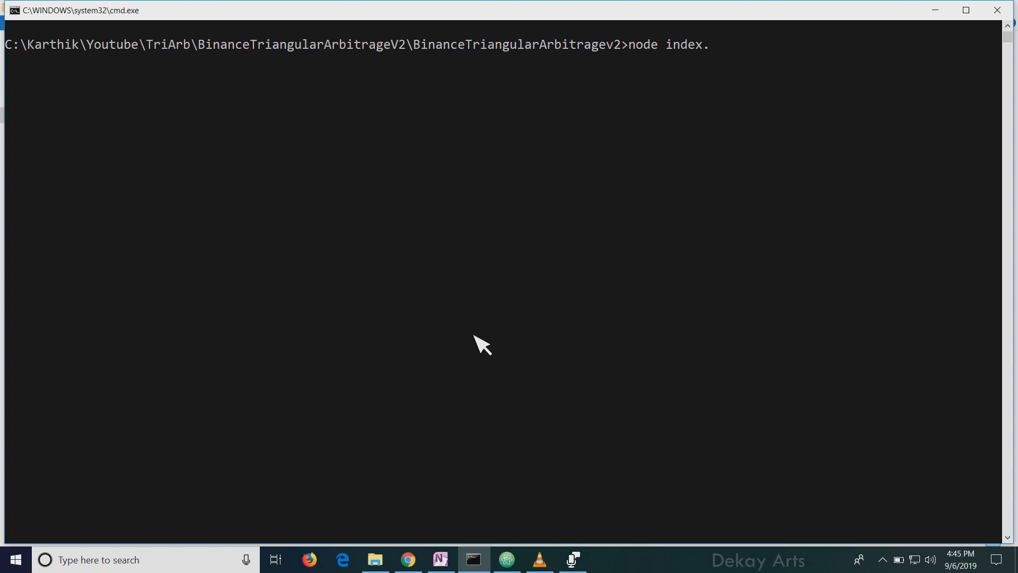
pyautogui.write('js')
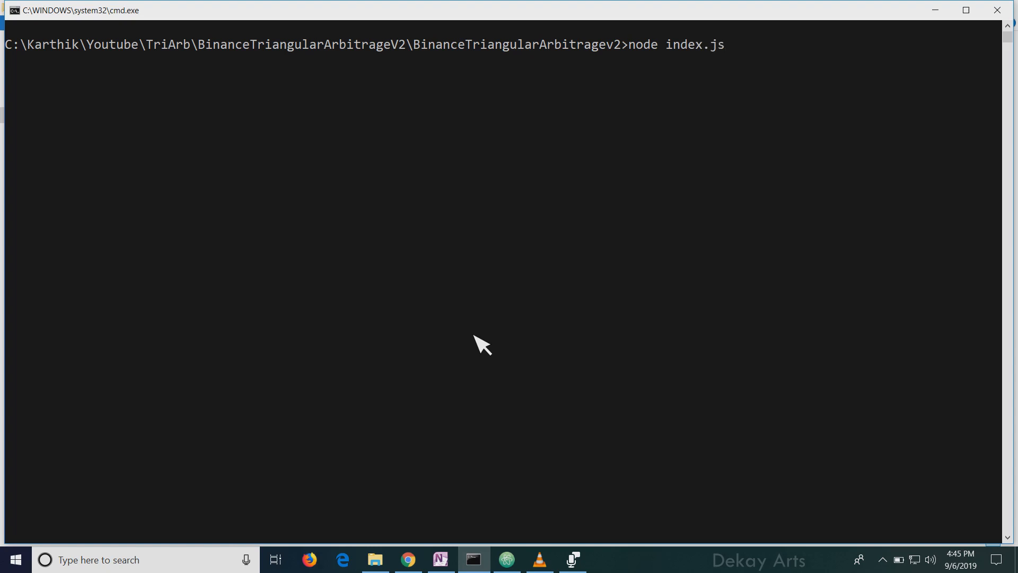
pyautogui.press('enter')
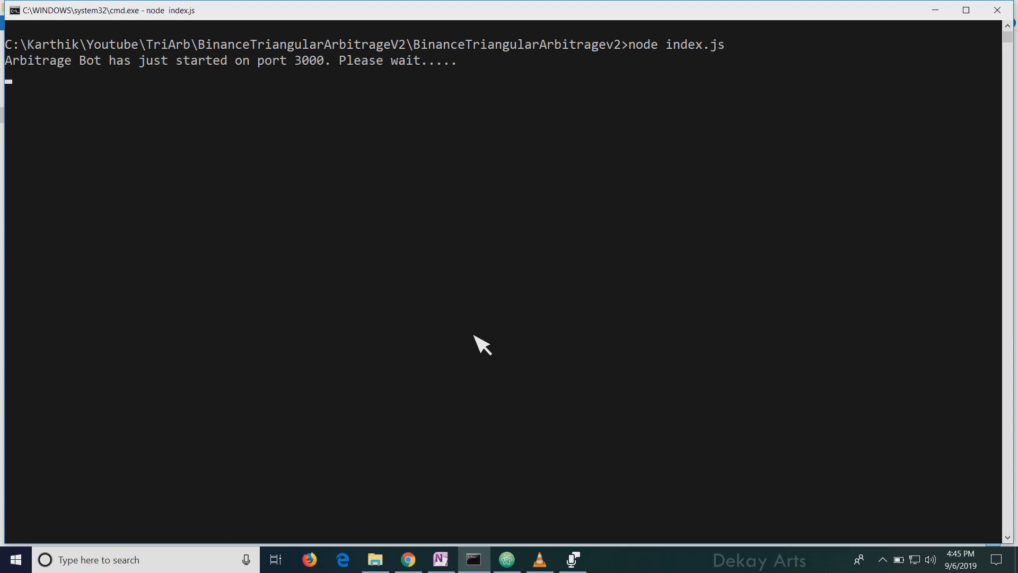
pyautogui.moveTo(175, 26)
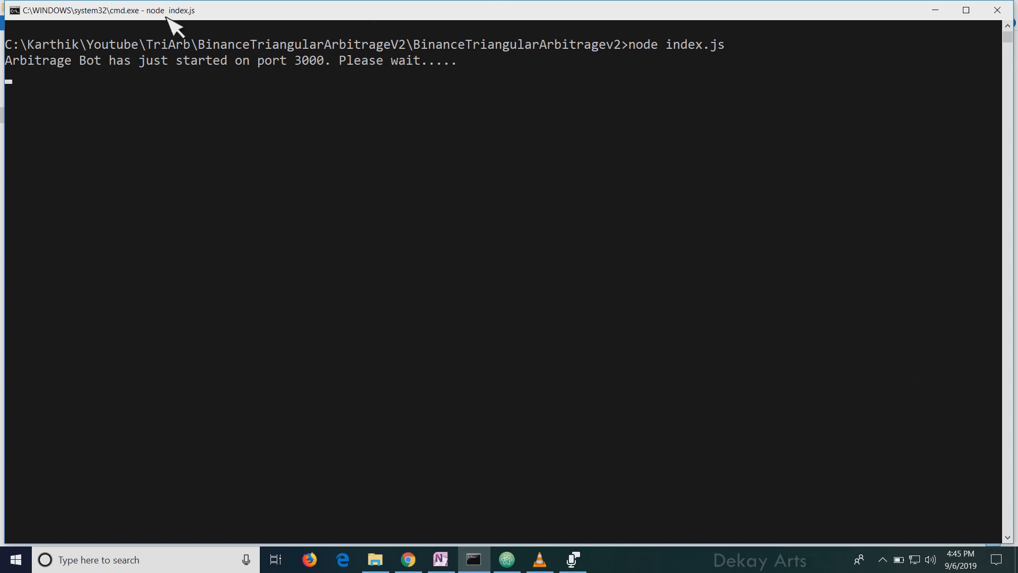
pyautogui.moveTo(318, 84)
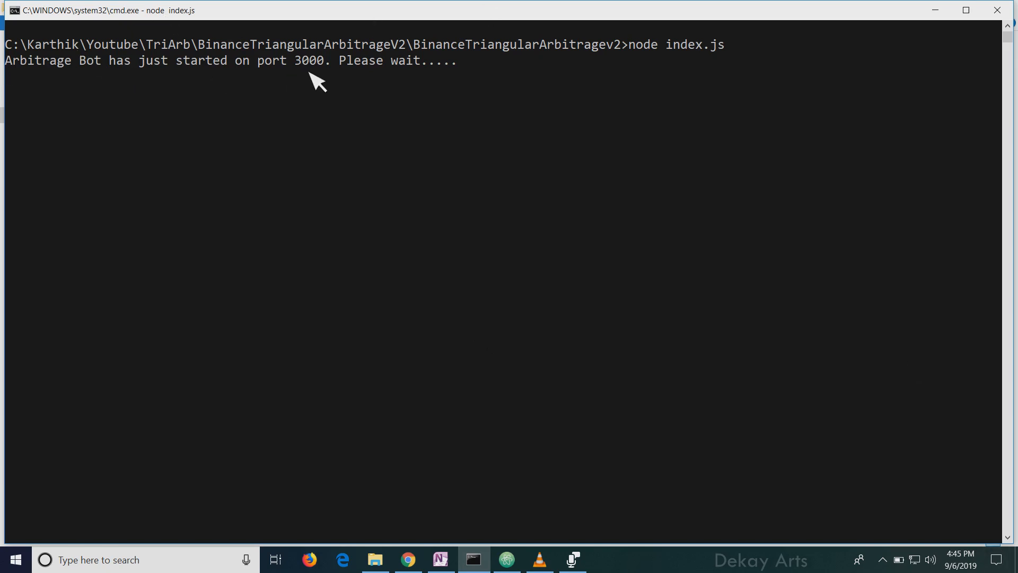
pyautogui.moveTo(466, 85)
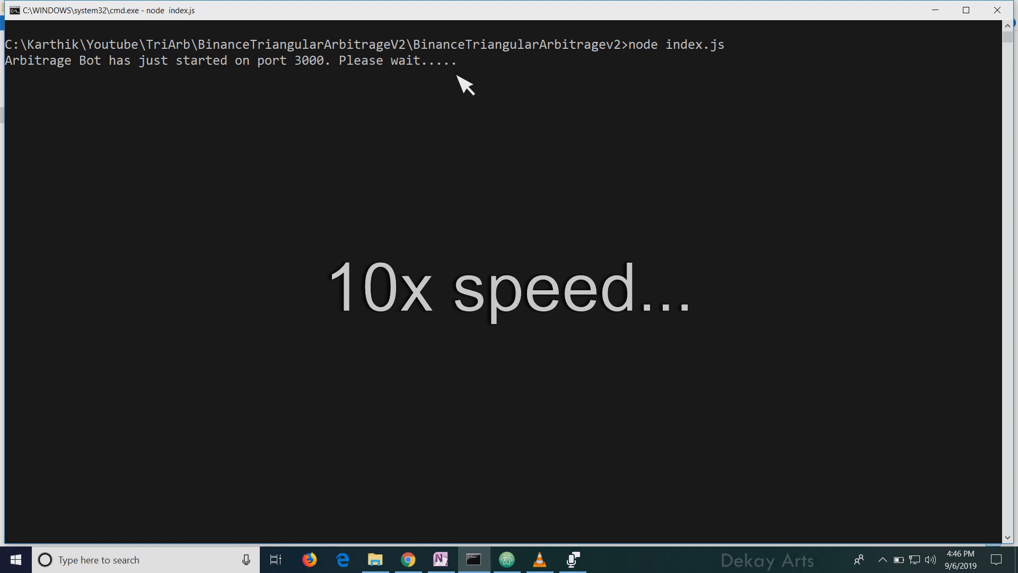
pyautogui.click(605, 558)
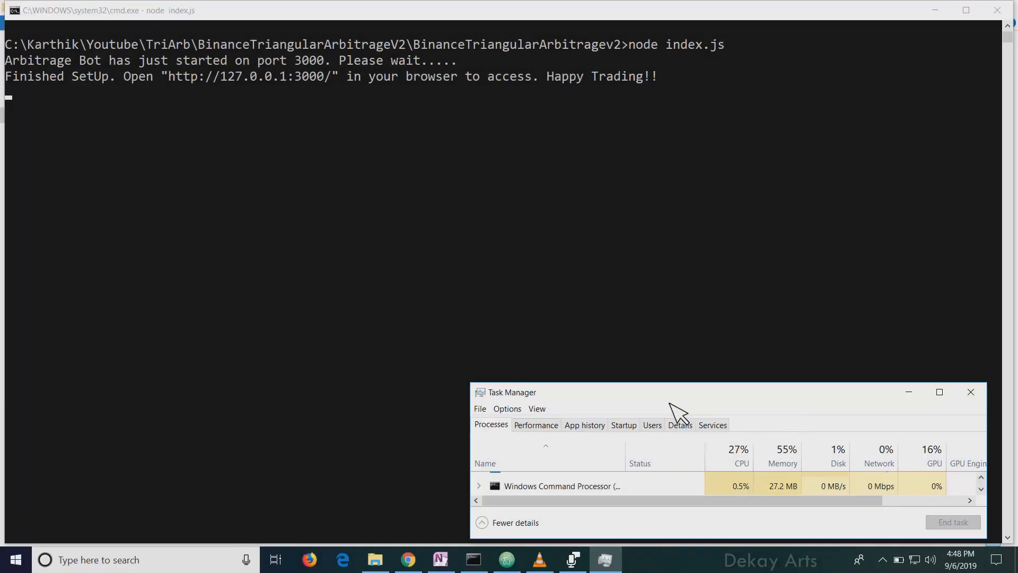
pyautogui.moveTo(373, 71)
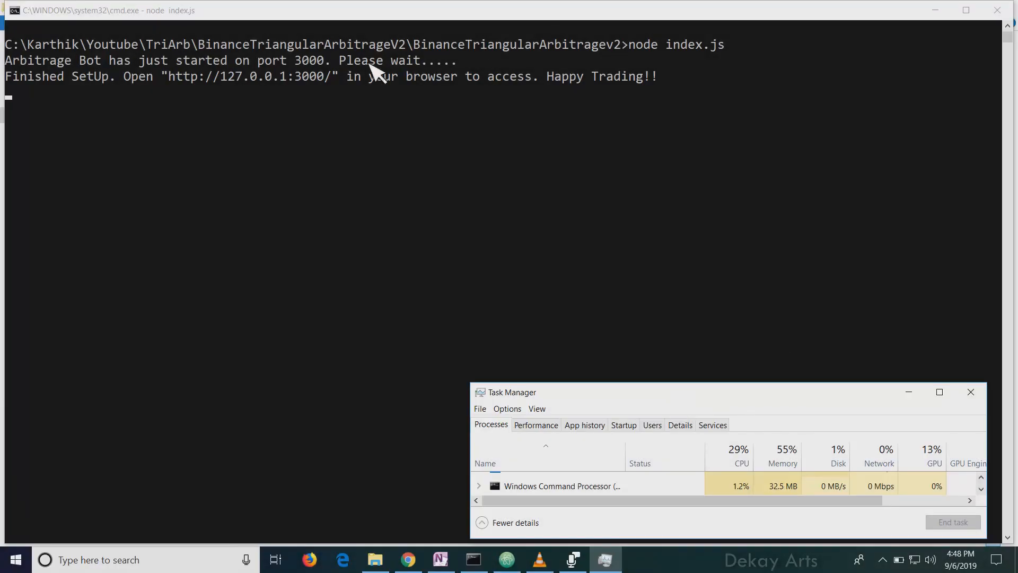
pyautogui.moveTo(451, 123)
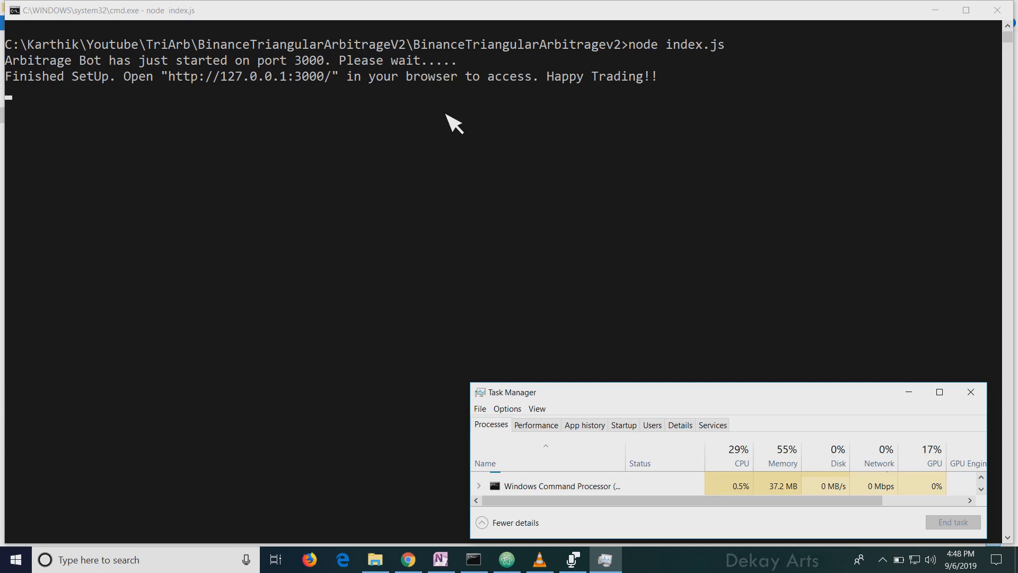
pyautogui.moveTo(351, 97)
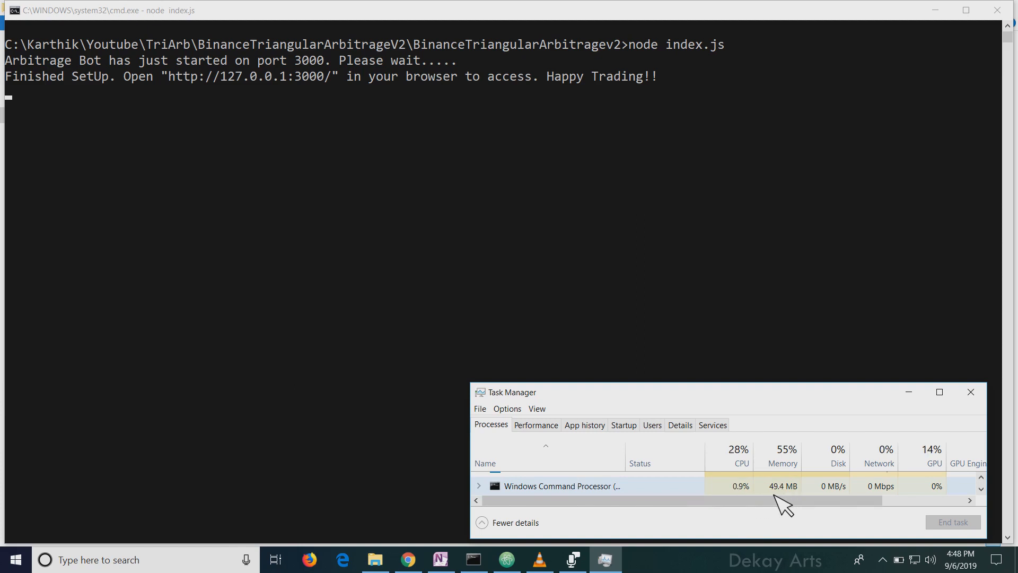
pyautogui.moveTo(362, 212)
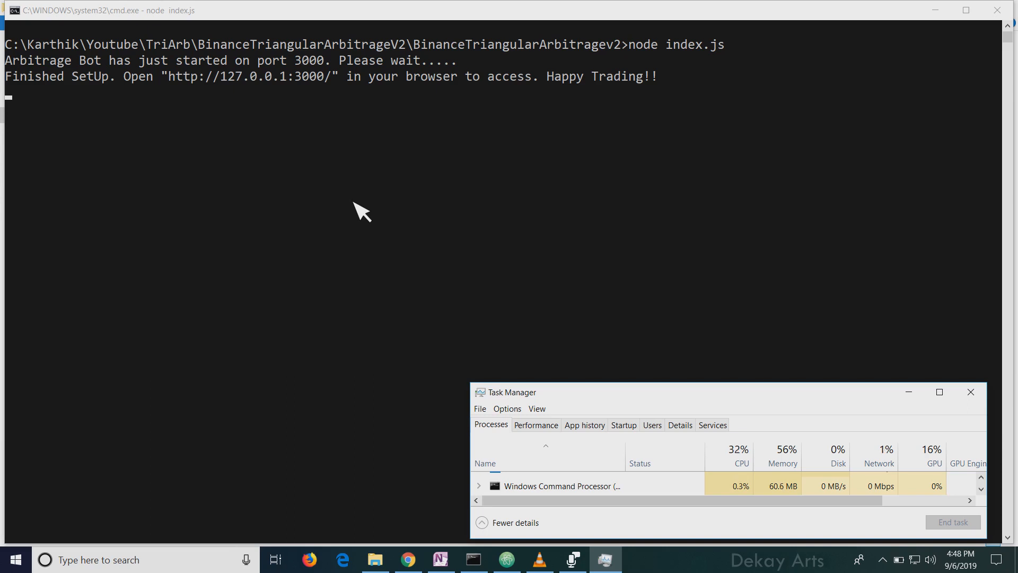
pyautogui.moveTo(345, 198)
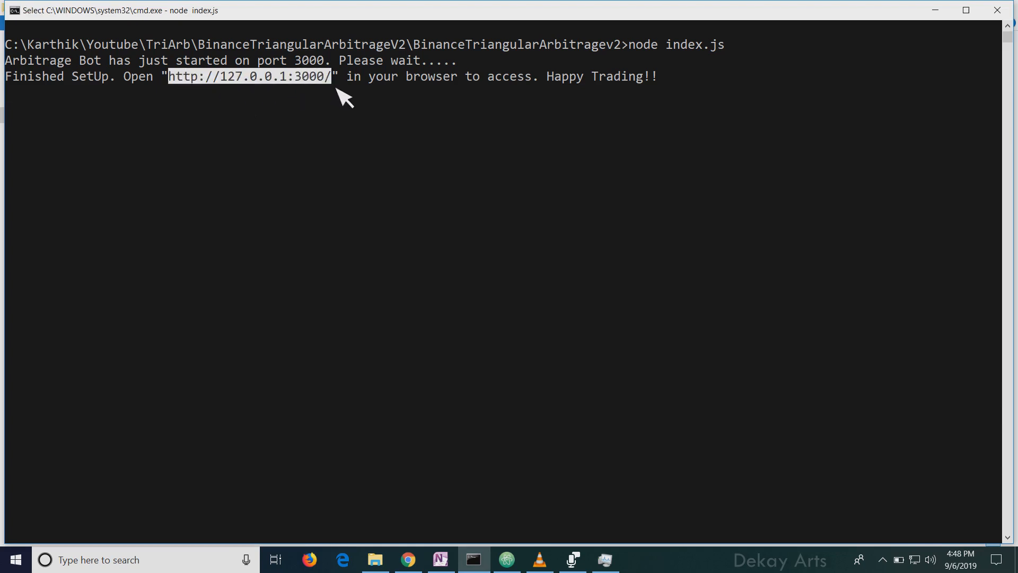
# - Switch to Chrome and open a new tab for the scanner page
pyautogui.click(408, 558)
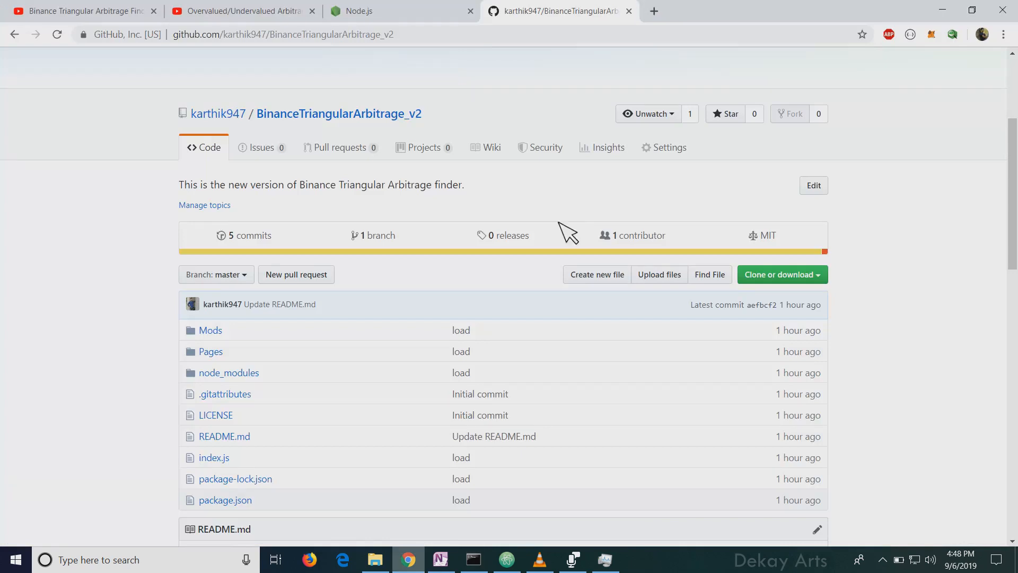
pyautogui.click(714, 11)
pyautogui.write('127.0.0.1:3000')
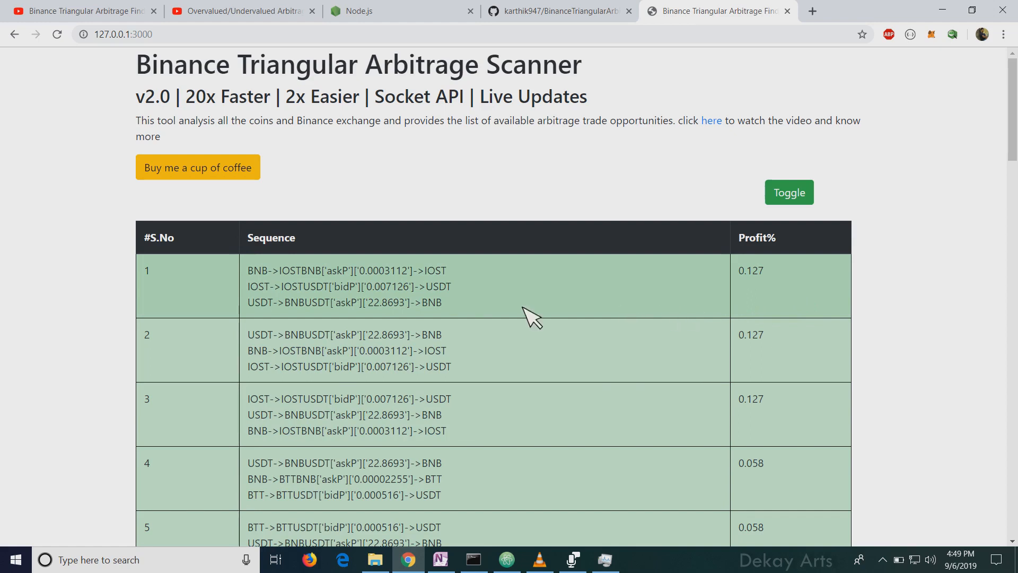
# - Toggle the scanner's live table updates off, freezing the top profit at 0.174%
pyautogui.click(787, 192)
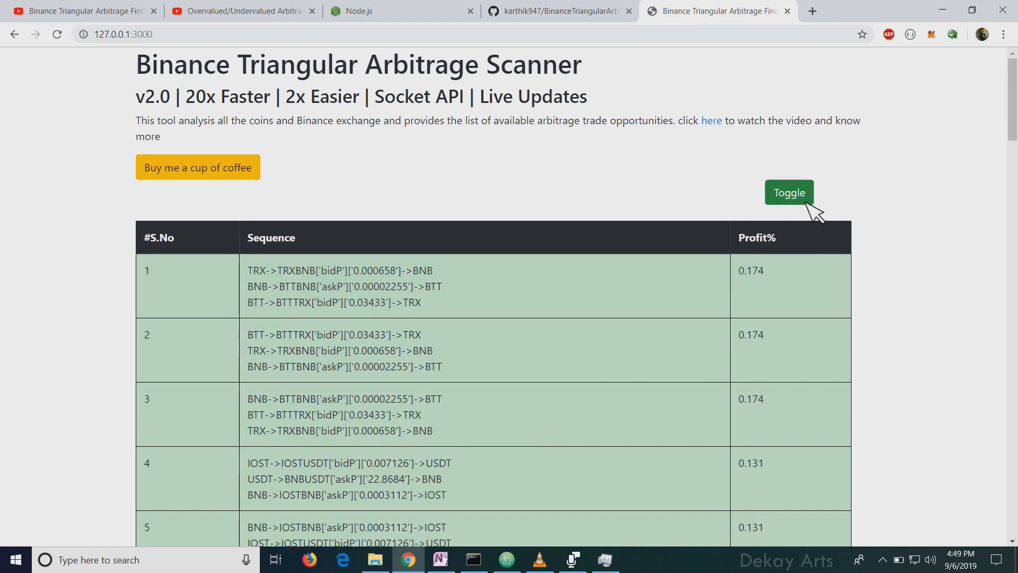
pyautogui.click(789, 192)
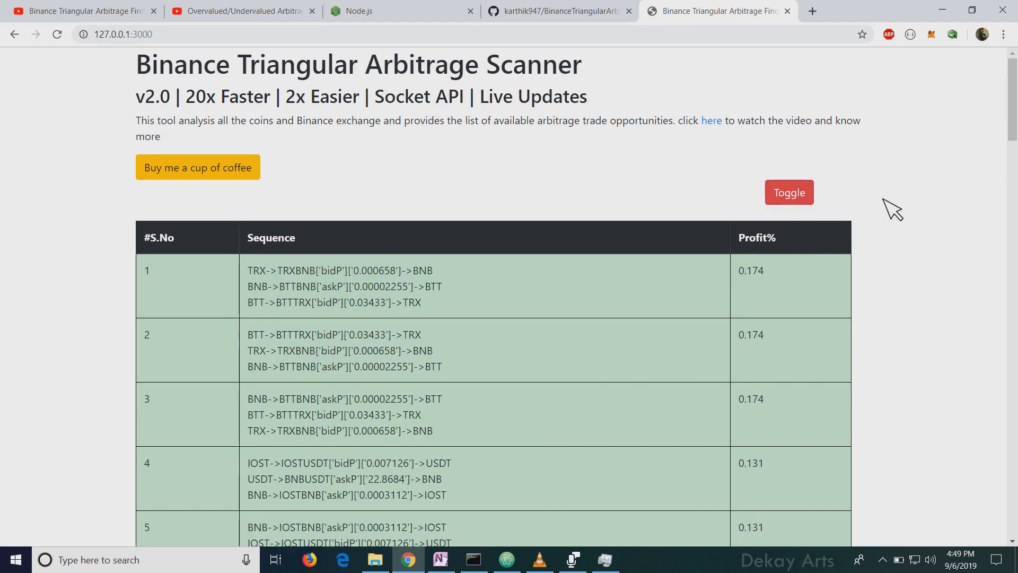
pyautogui.moveTo(789, 318)
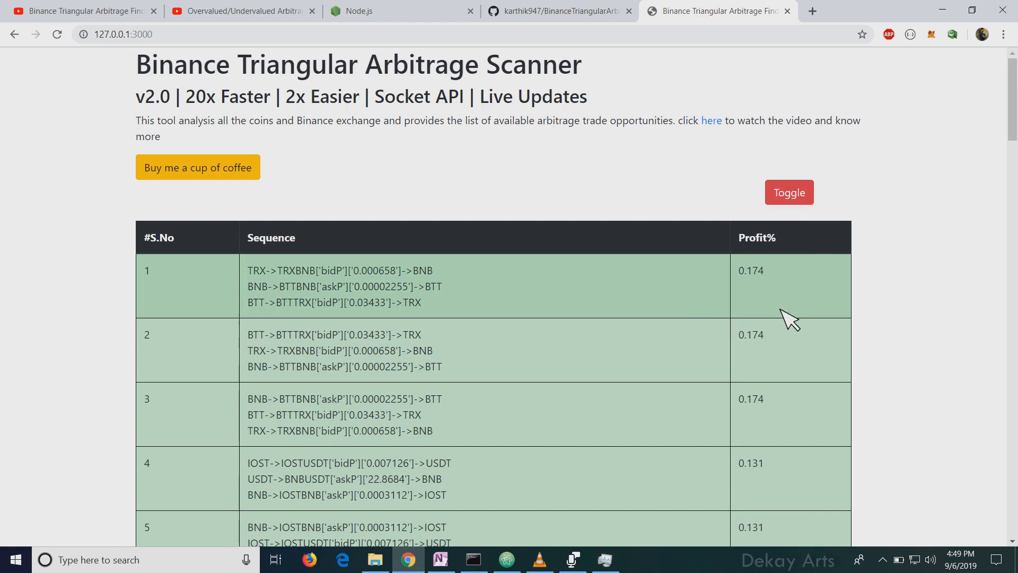
pyautogui.click(788, 192)
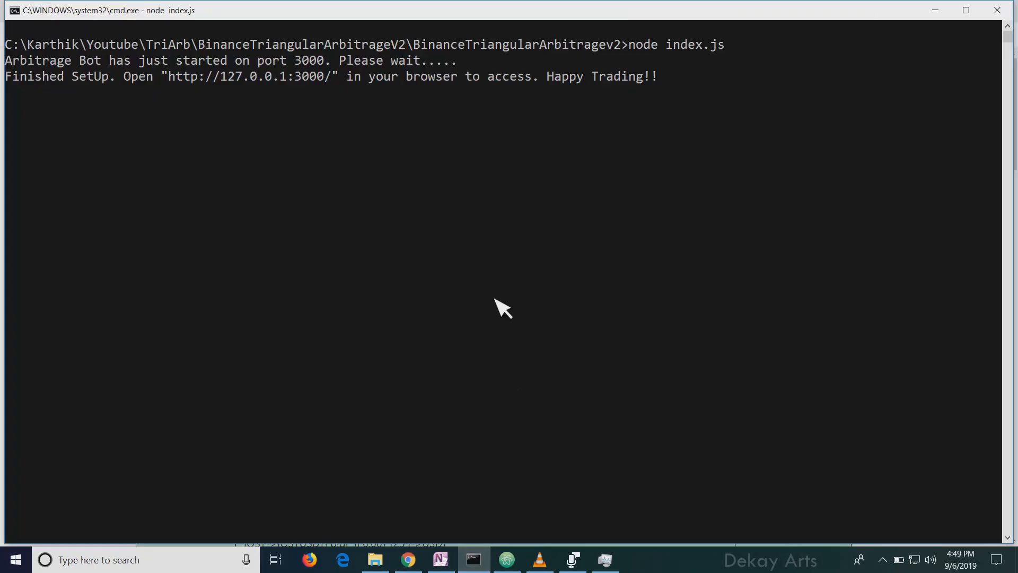
pyautogui.moveTo(637, 177)
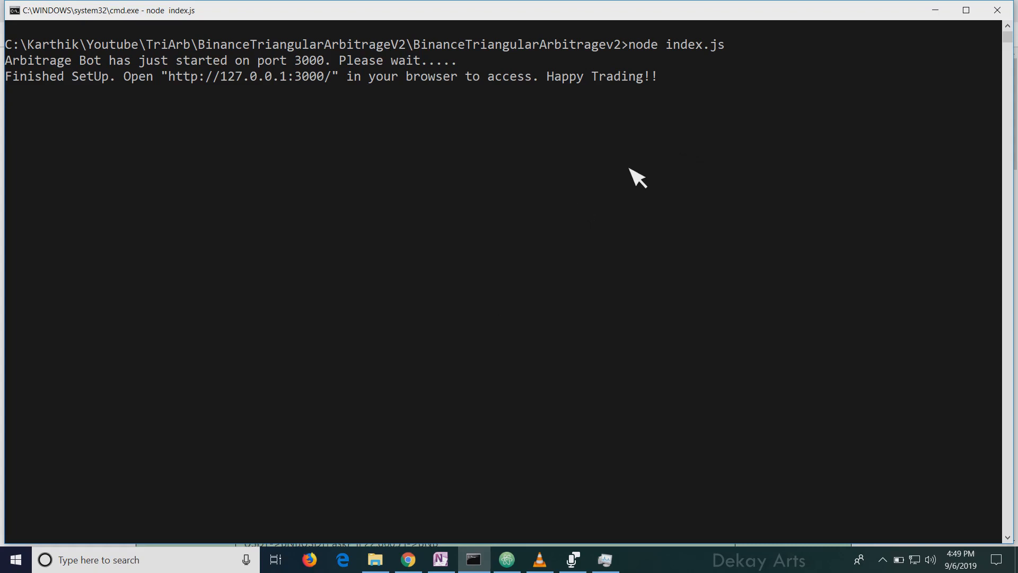
# - Return to the scanner page and select USDT in the leading USDT→BTC→ENJ sequence
pyautogui.click(408, 558)
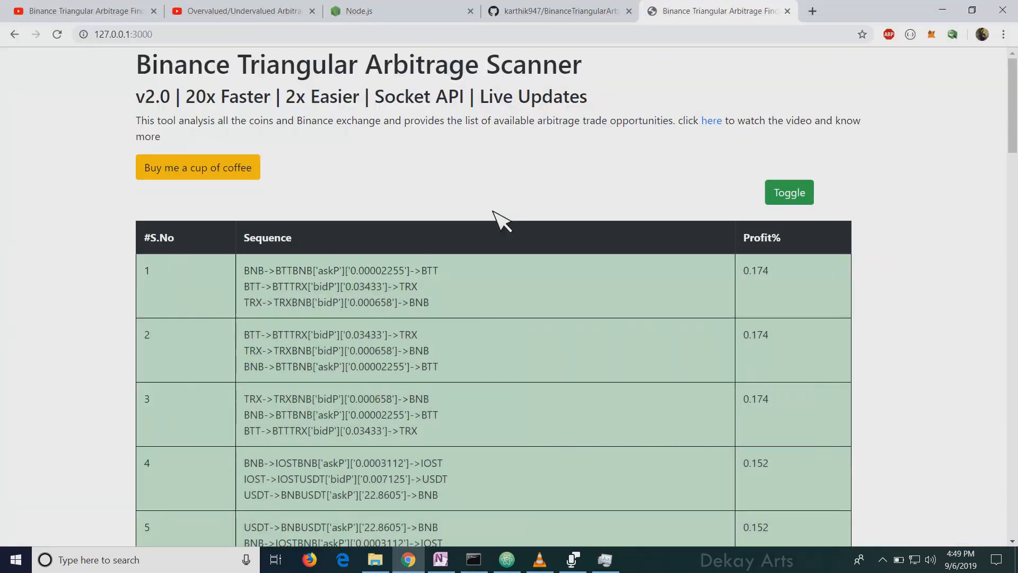
pyautogui.moveTo(479, 218)
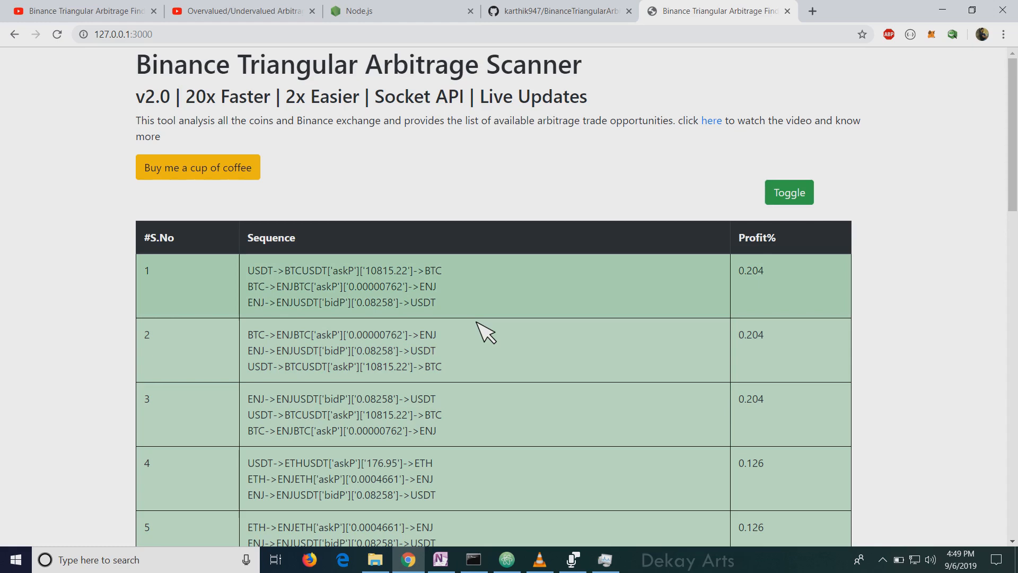
pyautogui.doubleClick(422, 302)
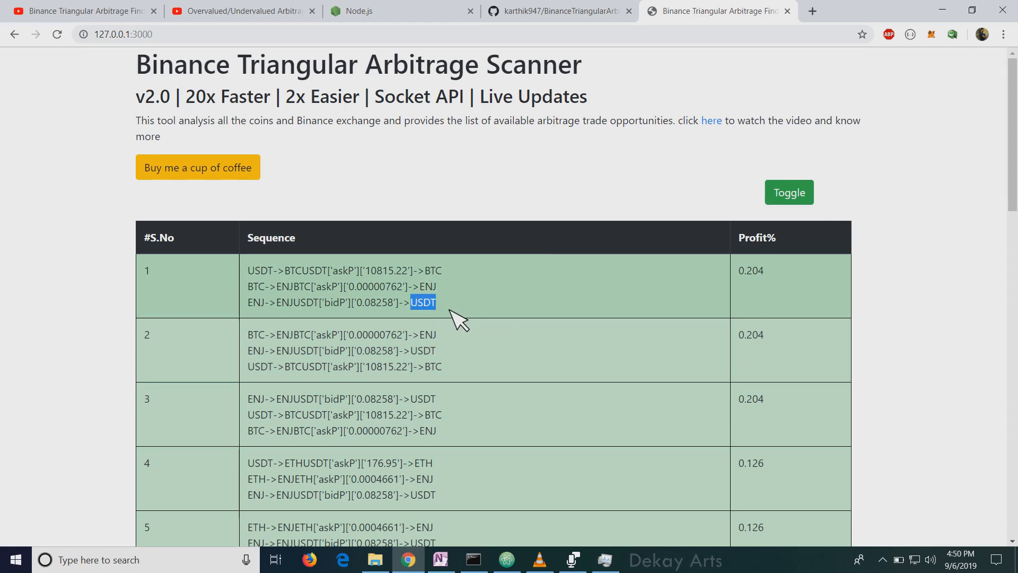